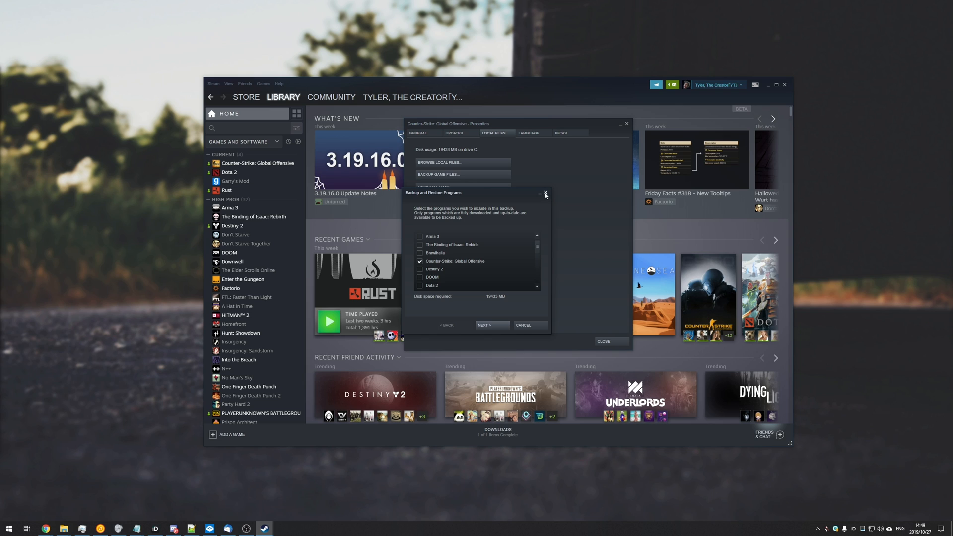
# - Close Counter-Strike: Global Offensive's Backup and Restore dialog and its Properties window
pyautogui.click(545, 193)
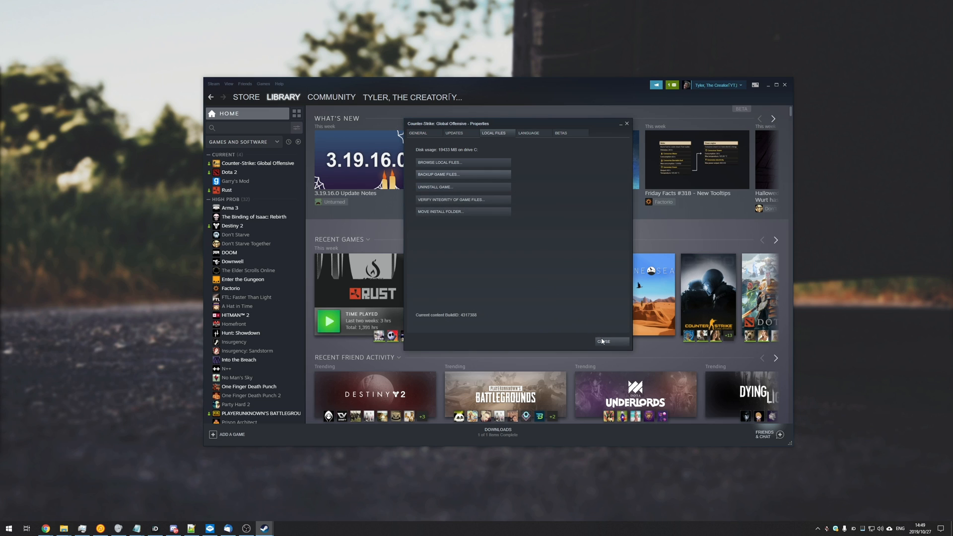
pyautogui.click(603, 341)
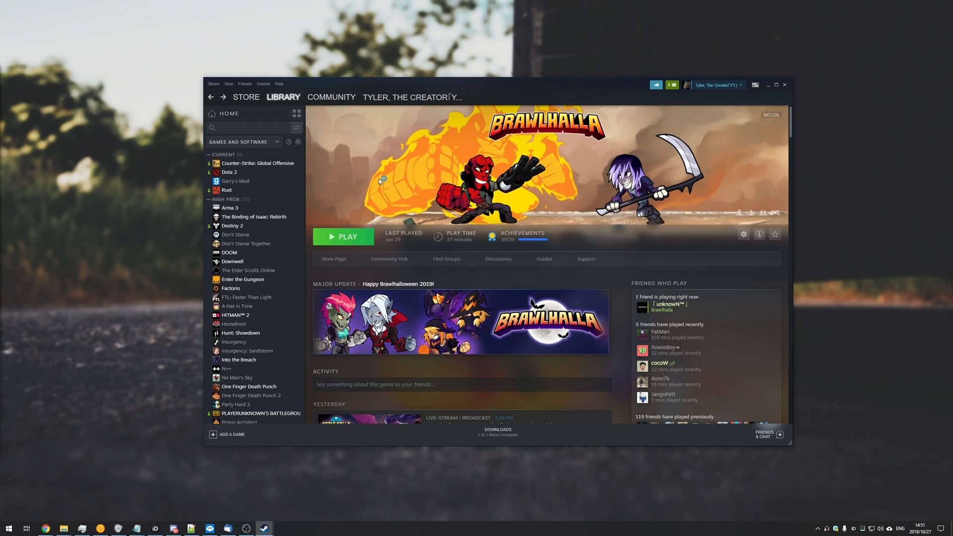
pyautogui.moveTo(571, 201)
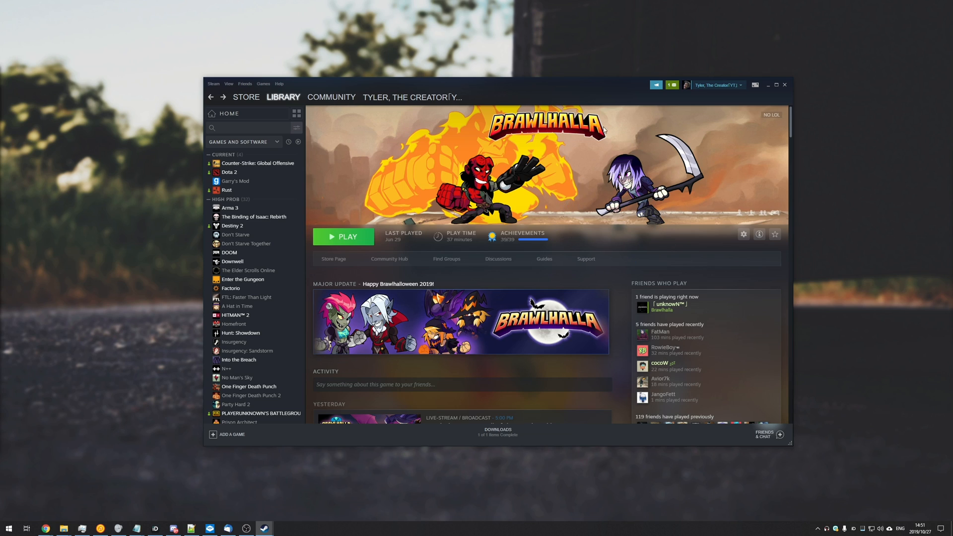
pyautogui.moveTo(539, 405)
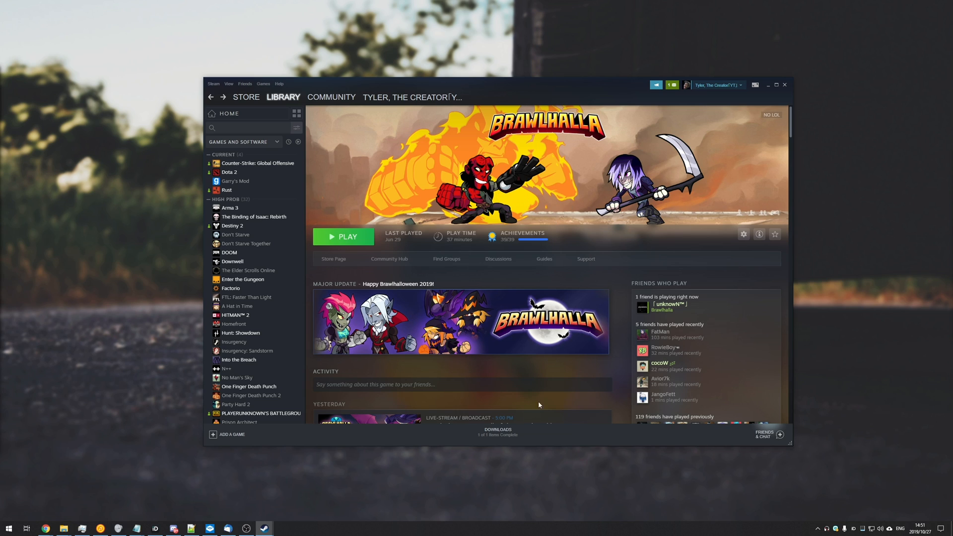
# - Open Brawlhalla's properties and browse its local files in the steamapps common folder
pyautogui.click(244, 127)
pyautogui.write('braw')
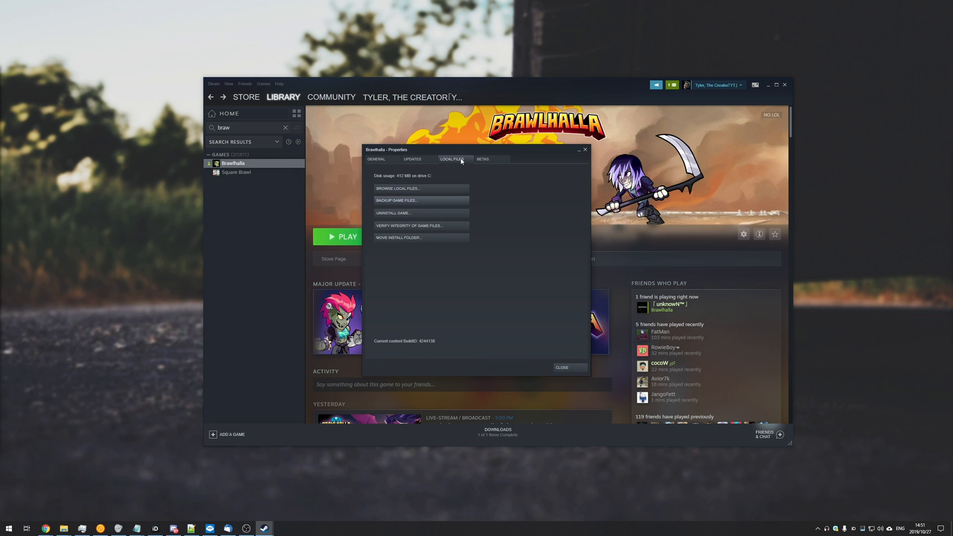
pyautogui.click(399, 188)
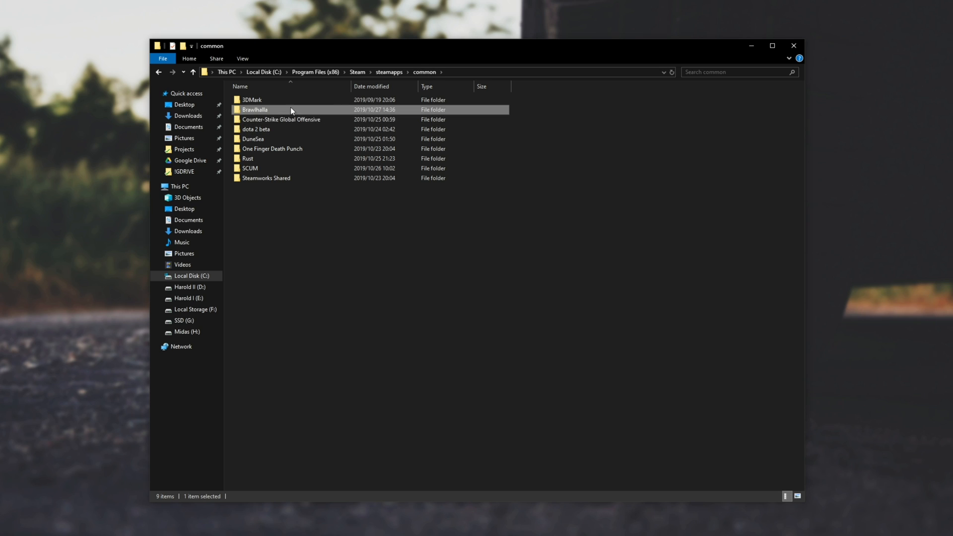
pyautogui.moveTo(283, 124)
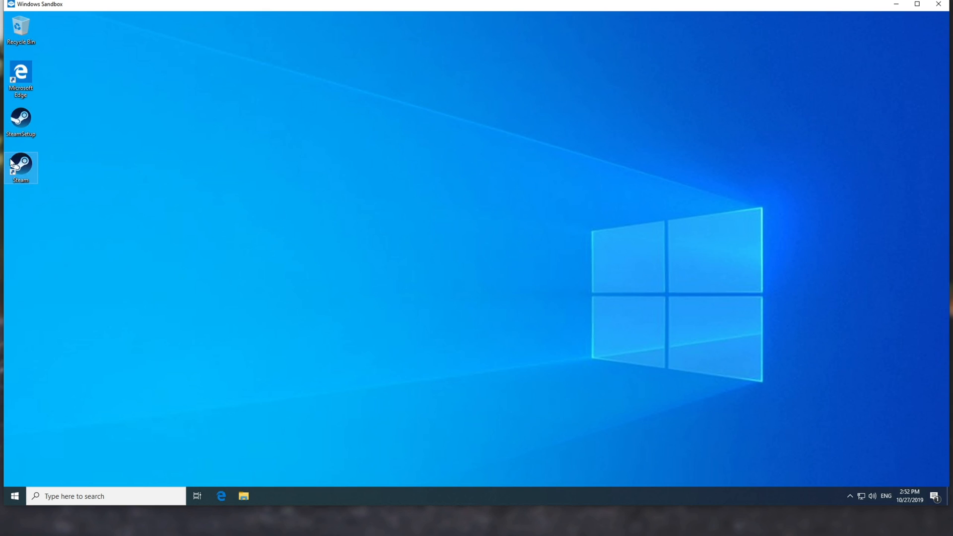
# - Start Steam from the sandbox desktop shortcut, showing an empty library
pyautogui.doubleClick(20, 168)
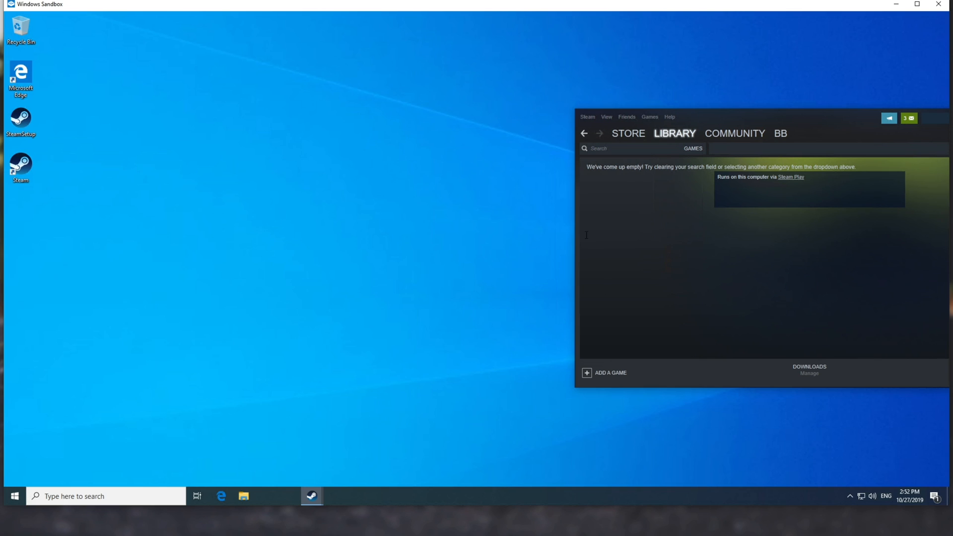
pyautogui.moveTo(396, 228)
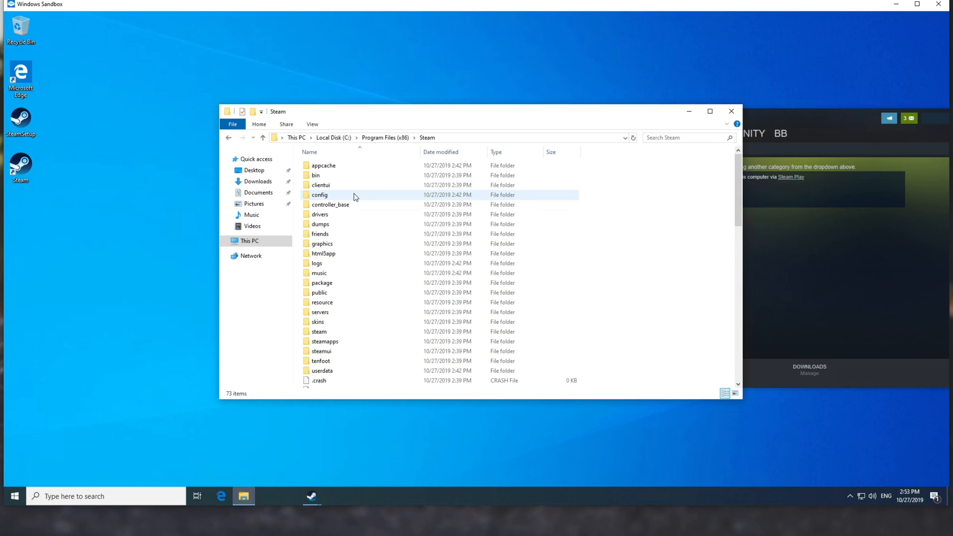
# - Go into steamapps\common in the sandbox Steam folder for the Brawlhalla folder, then check library categories
pyautogui.doubleClick(325, 342)
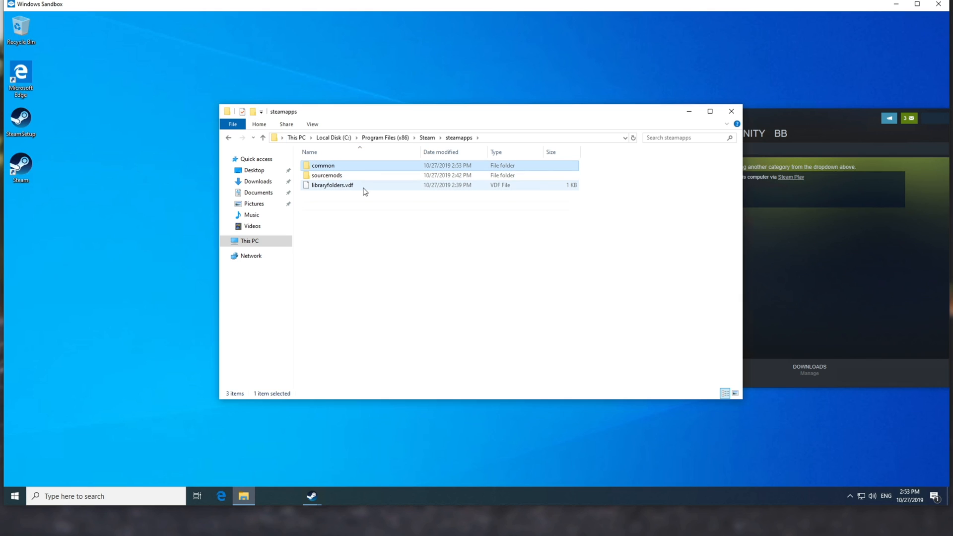
pyautogui.doubleClick(323, 165)
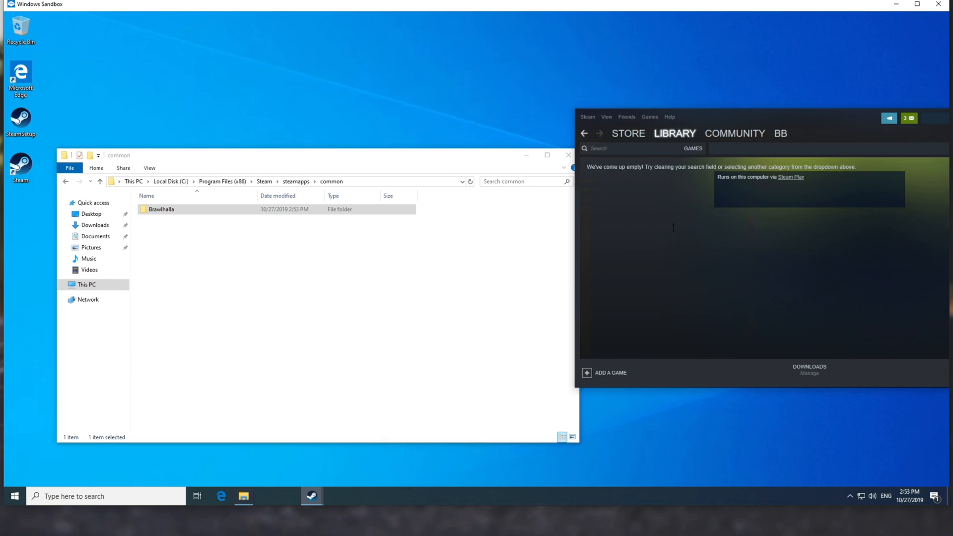
pyautogui.moveTo(669, 141)
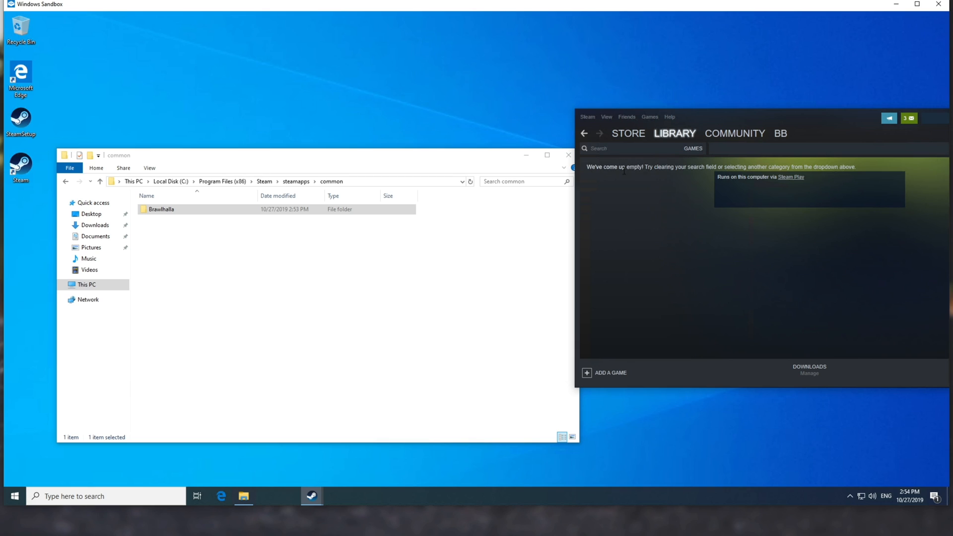
pyautogui.click(628, 133)
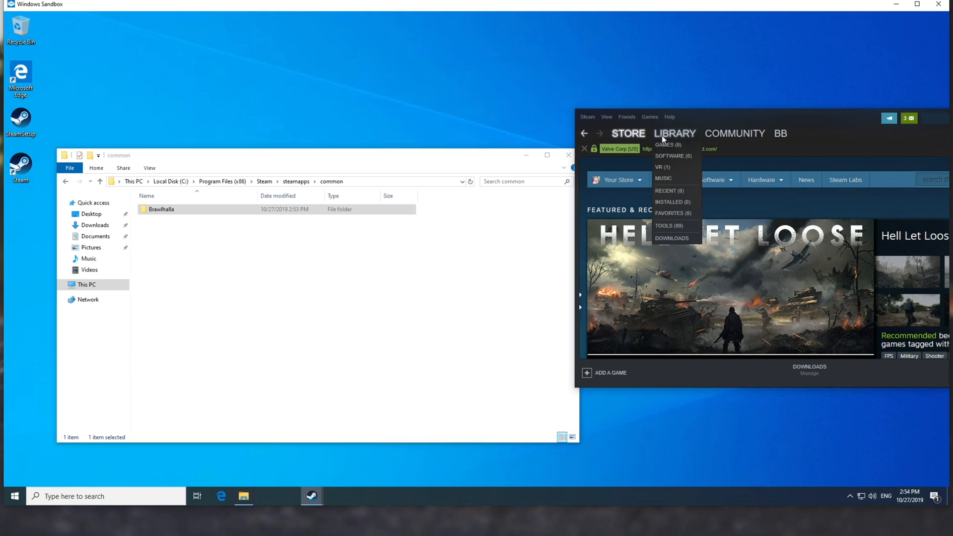
# - Refresh the Steam library view and go back to the steamapps folder
pyautogui.click(665, 144)
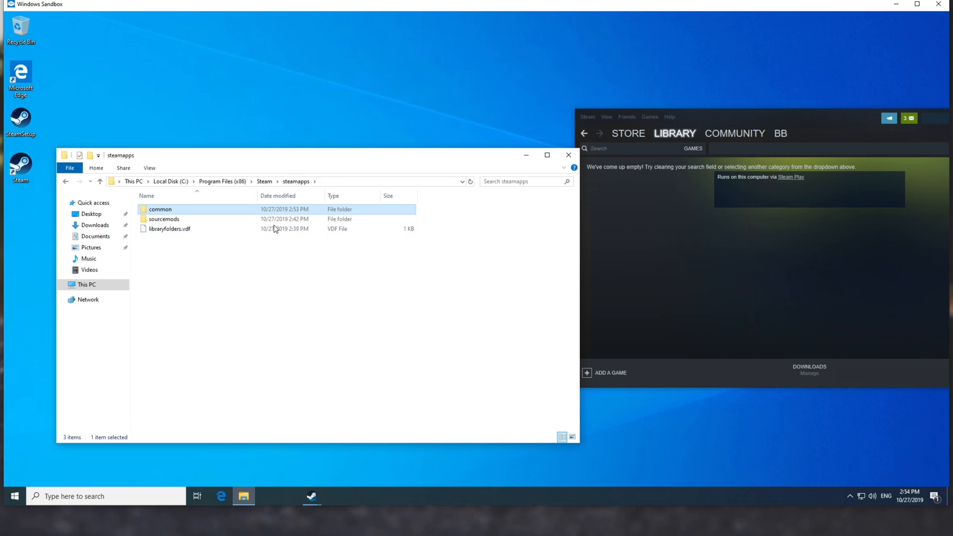
pyautogui.doubleClick(160, 209)
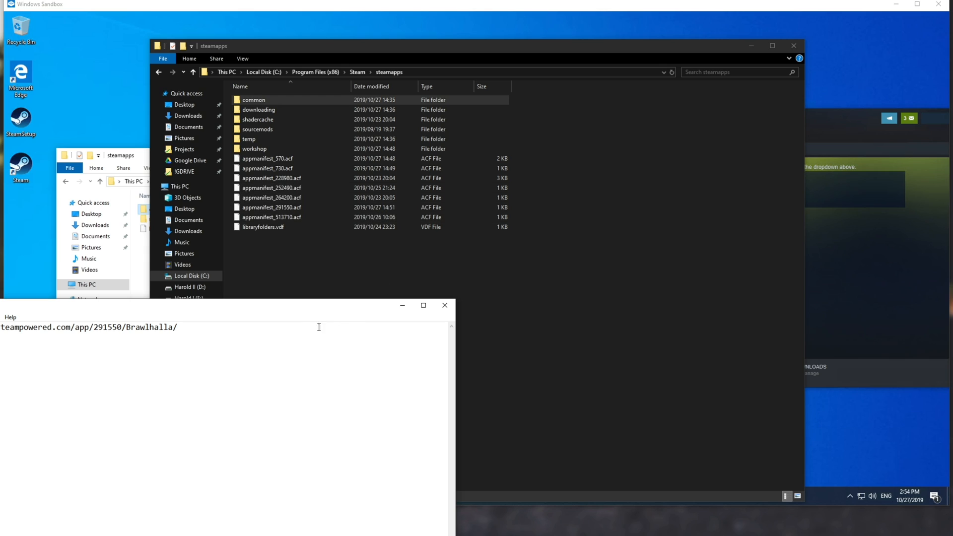
pyautogui.moveTo(109, 335)
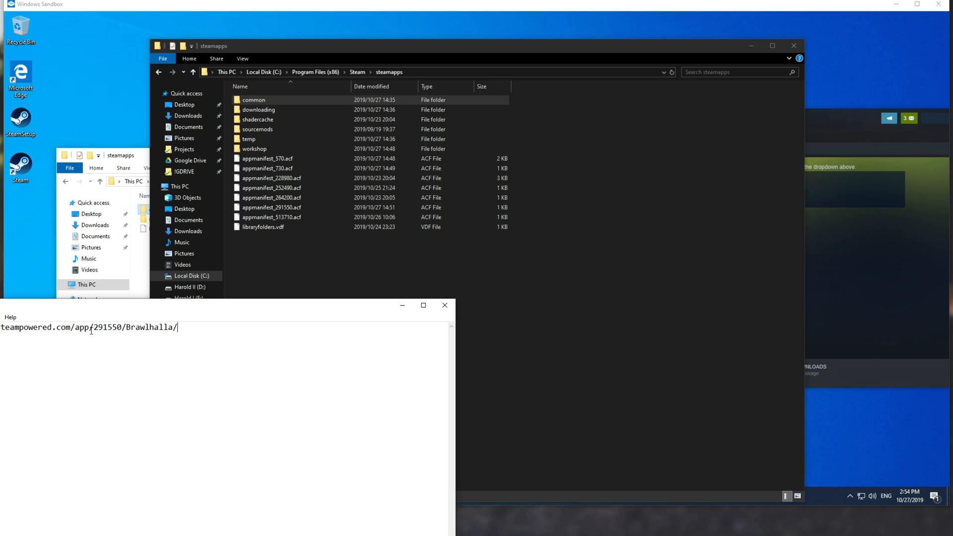
# - Select app ID 291550 in the store address and pick appmanifest_291550.acf
pyautogui.doubleClick(80, 327)
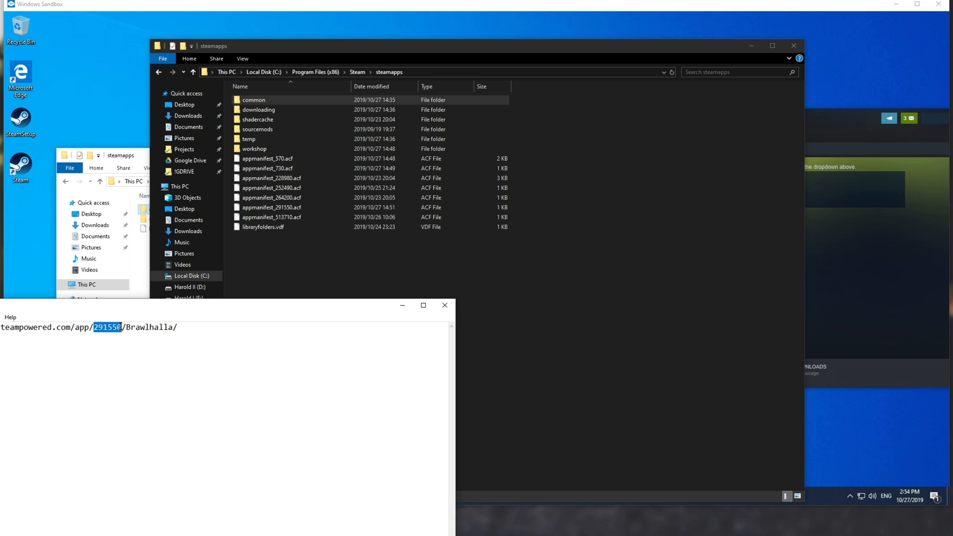
pyautogui.click(272, 208)
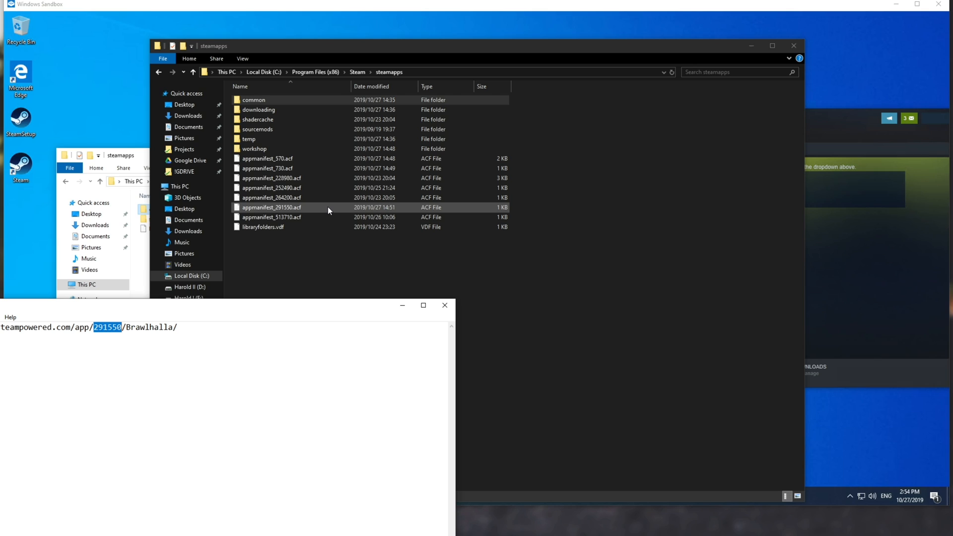
pyautogui.moveTo(258, 216)
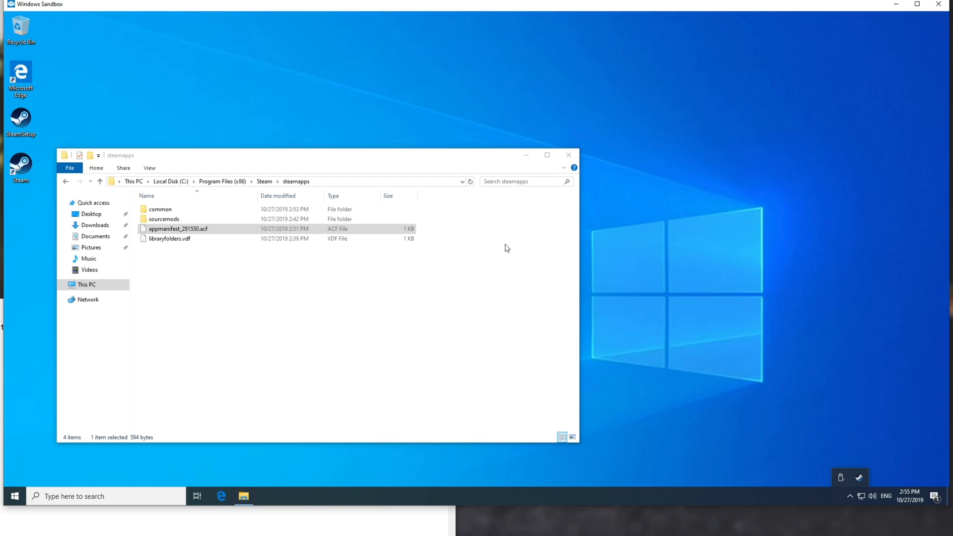
# - Reopen the sandbox Steam window after adding appmanifest_291550.acf so Brawlhalla shows Play
pyautogui.click(20, 167)
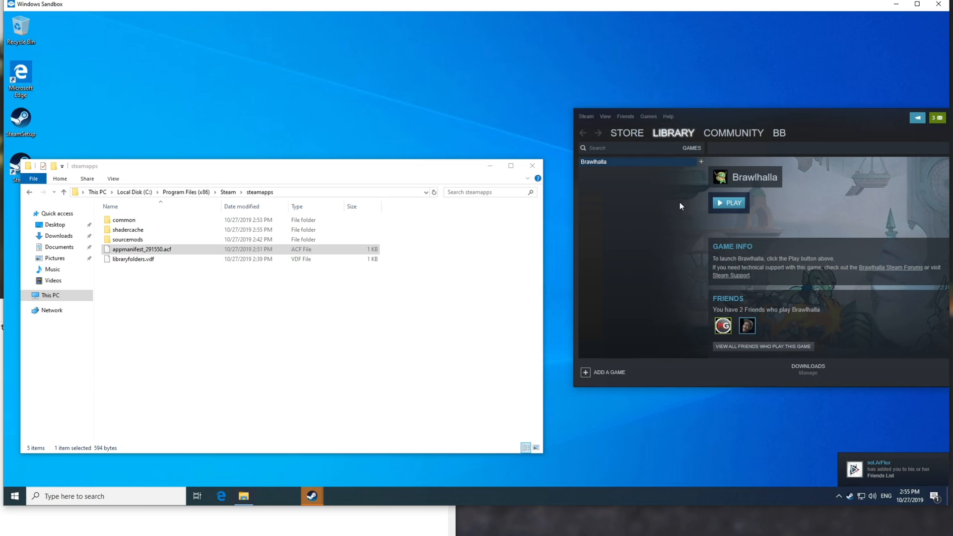
pyautogui.moveTo(641, 208)
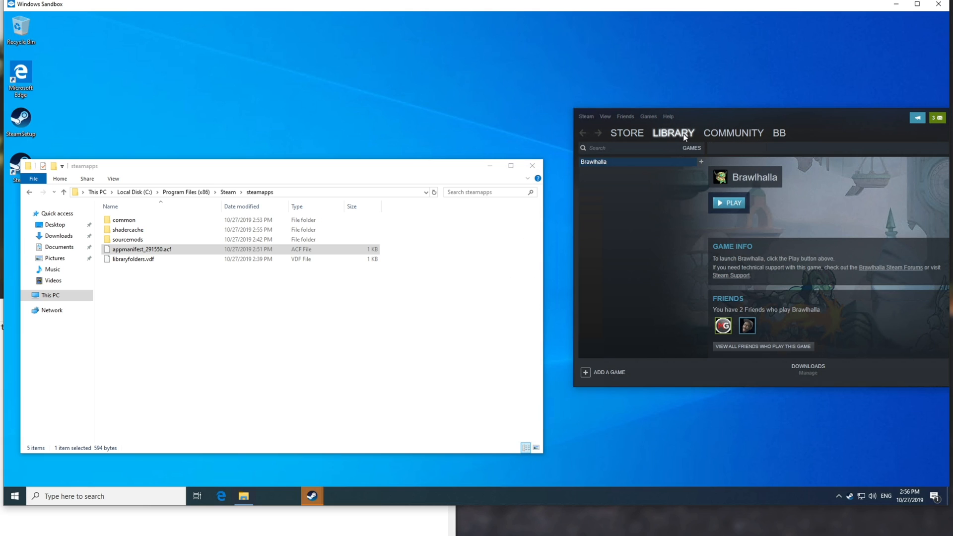
pyautogui.moveTo(664, 250)
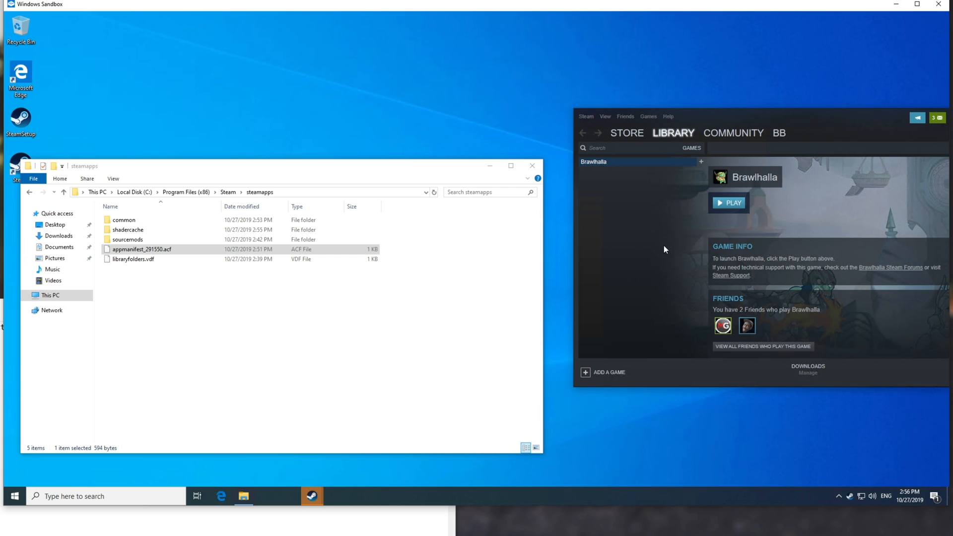
pyautogui.moveTo(712, 219)
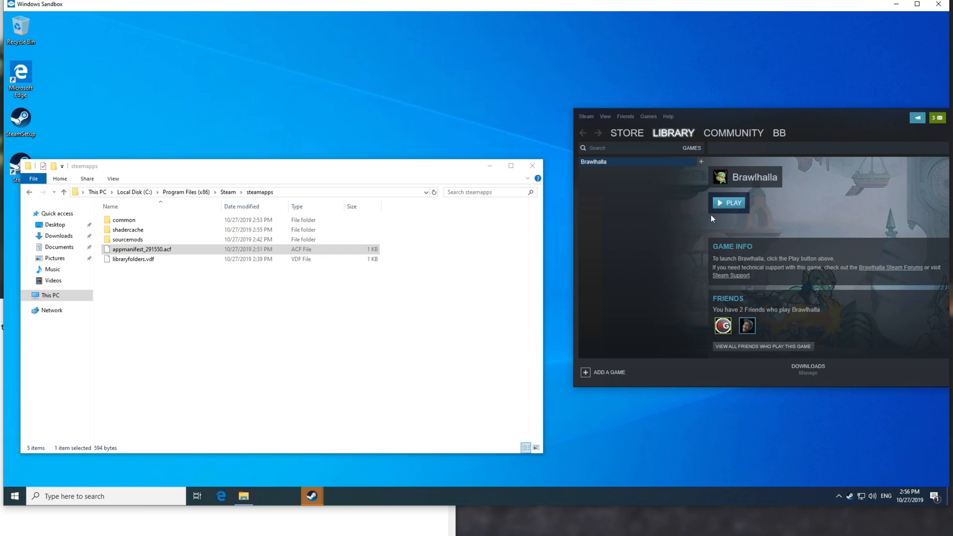
pyautogui.moveTo(732, 284)
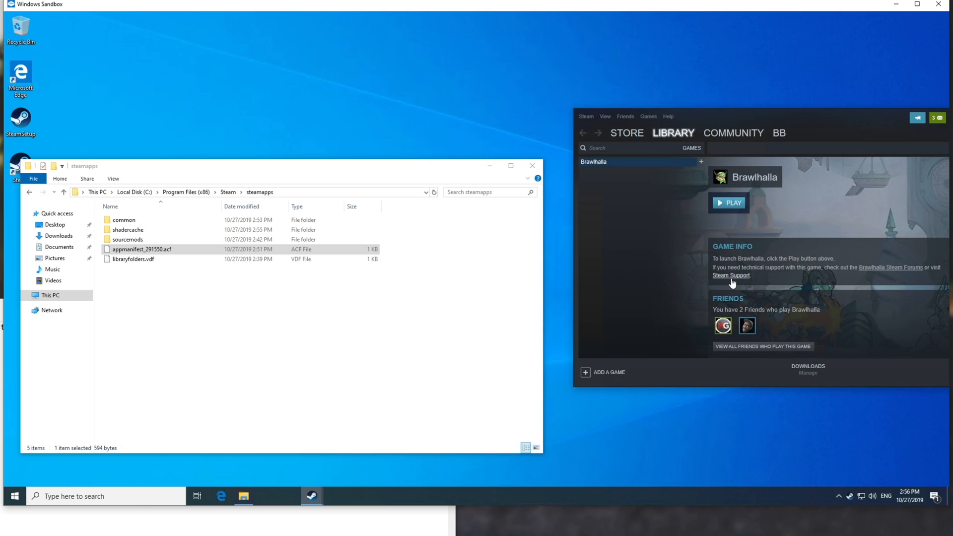
pyautogui.moveTo(672, 248)
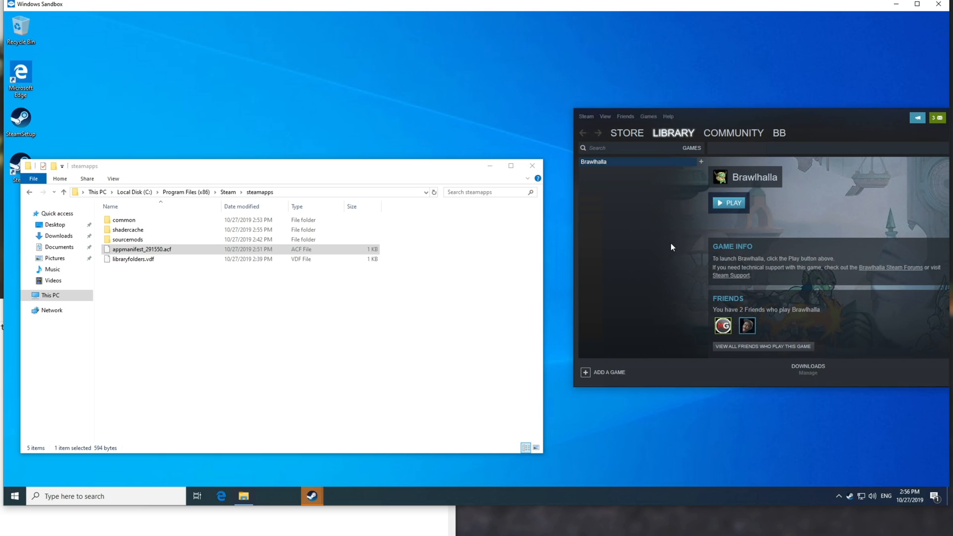
pyautogui.moveTo(480, 263)
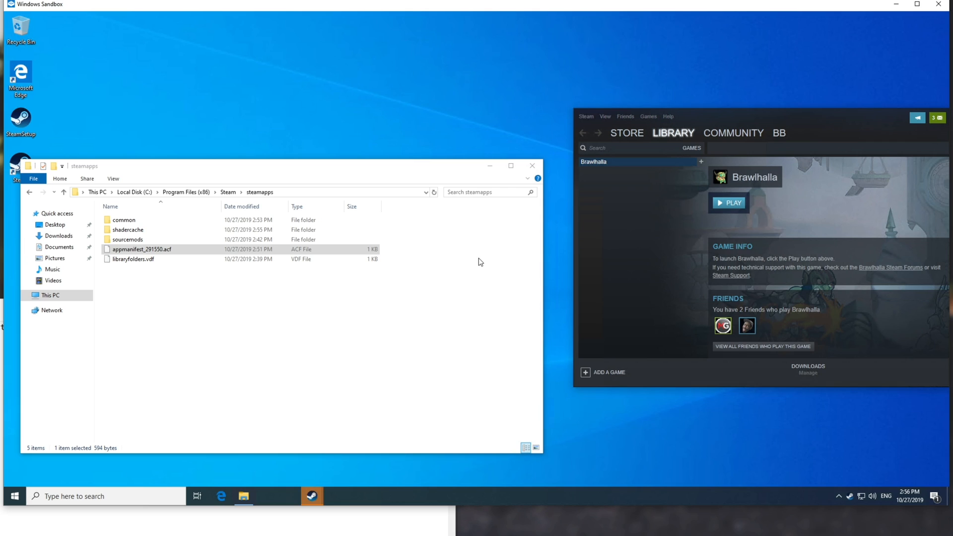
pyautogui.moveTo(604, 169)
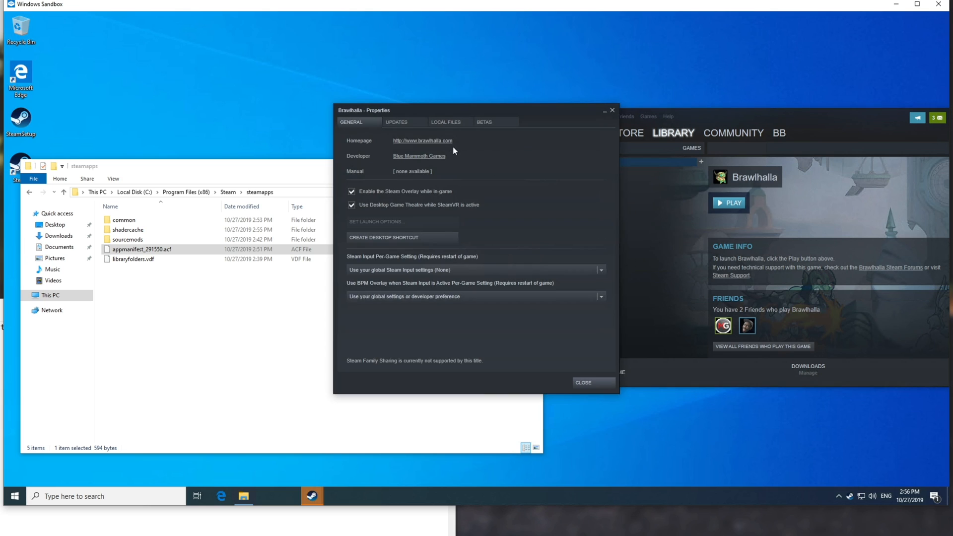
pyautogui.click(446, 122)
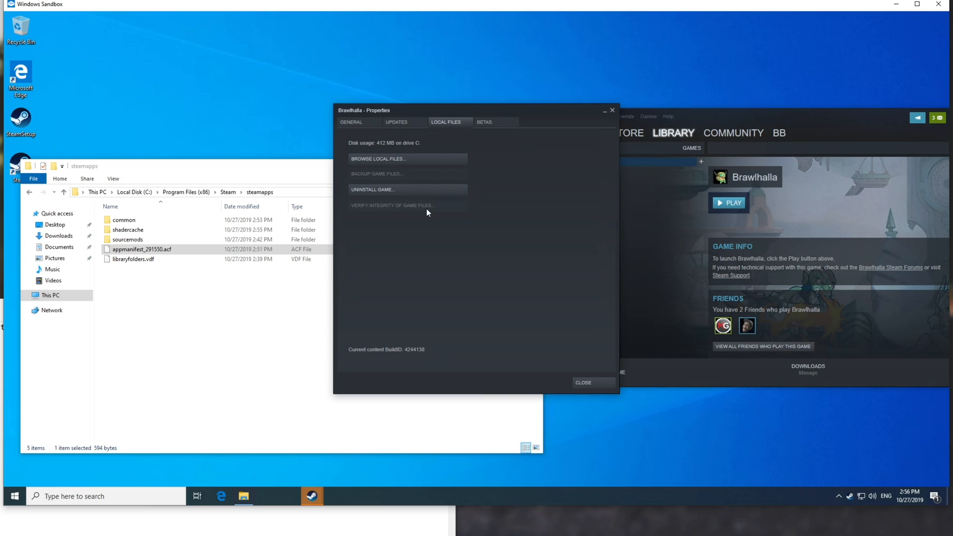
pyautogui.click(582, 383)
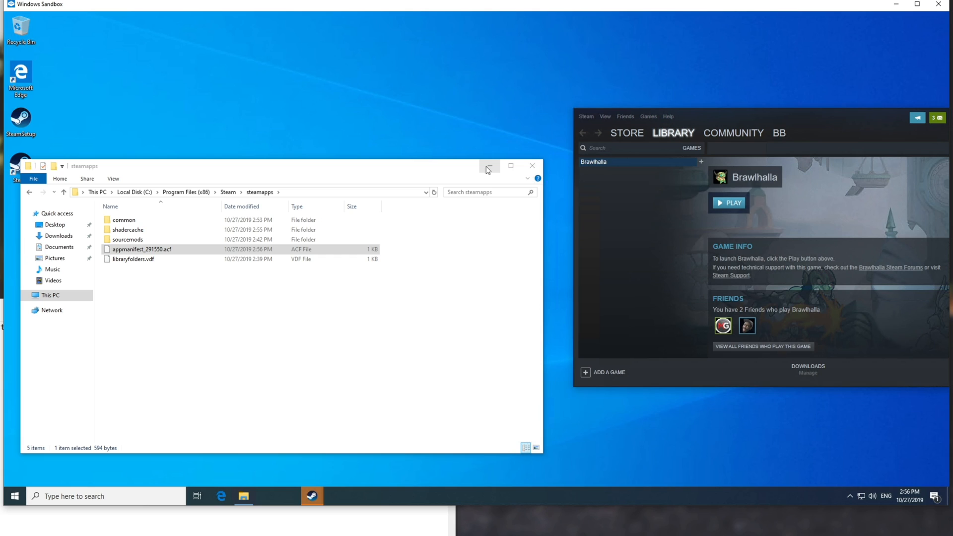
pyautogui.moveTo(490, 166)
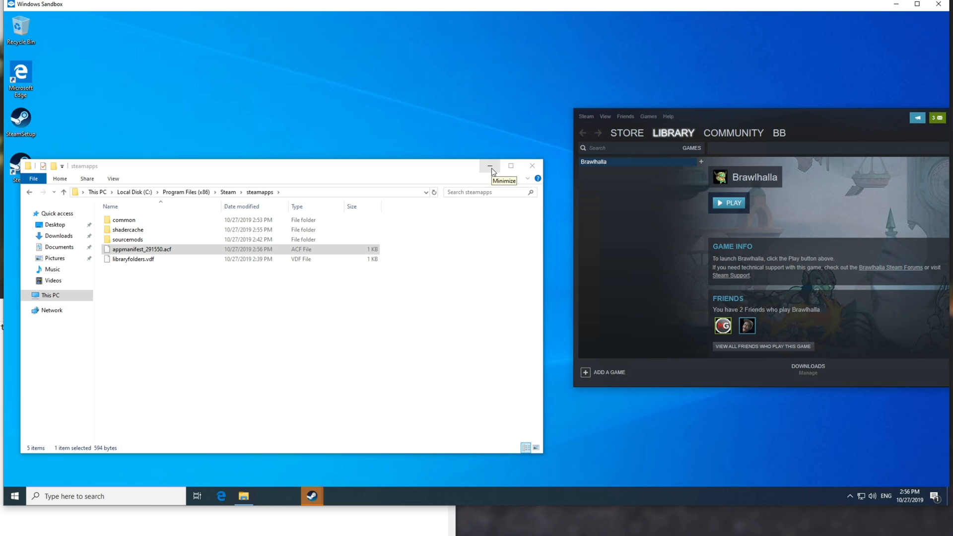